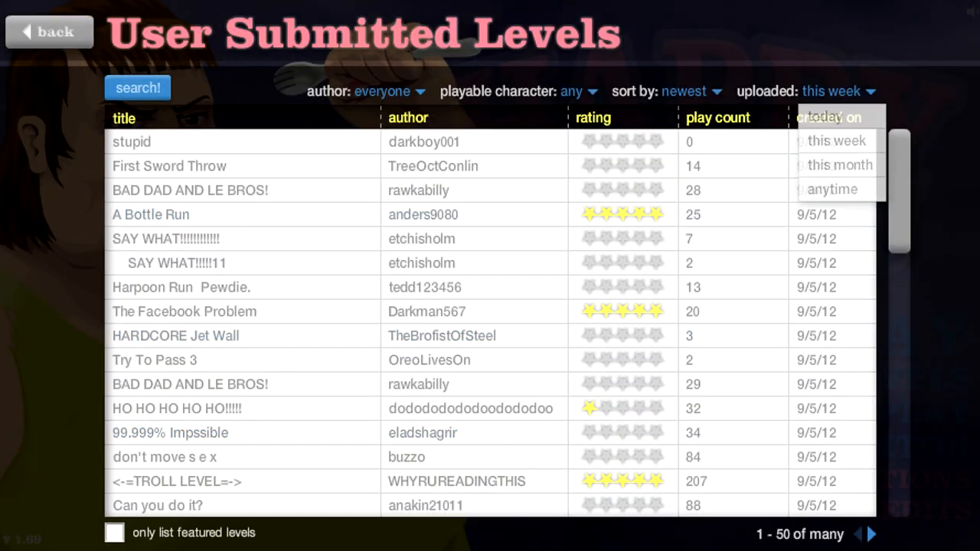
Filter user levels to today's uploads and sort them by rating.
{"action": "left_click", "coordinate": [832, 189]}
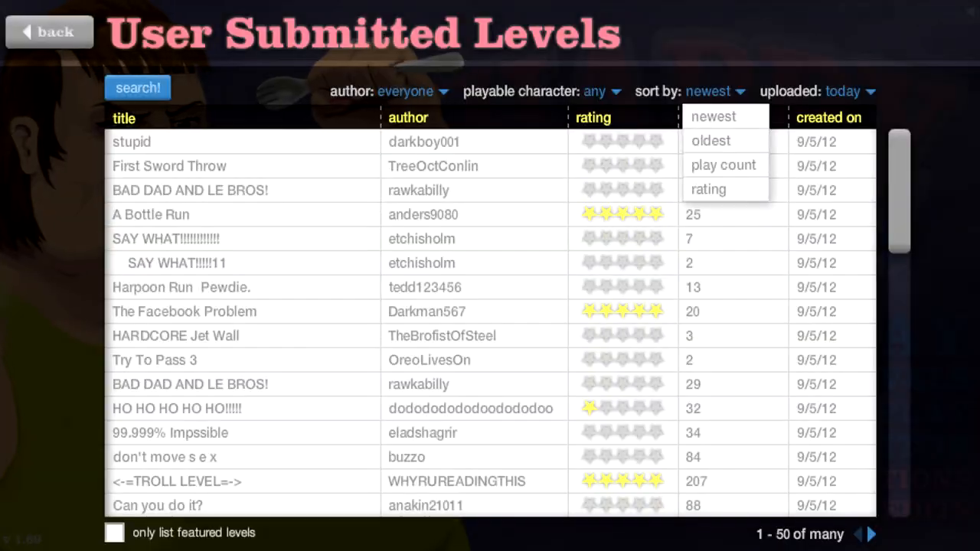
{"action": "left_click", "coordinate": [708, 189]}
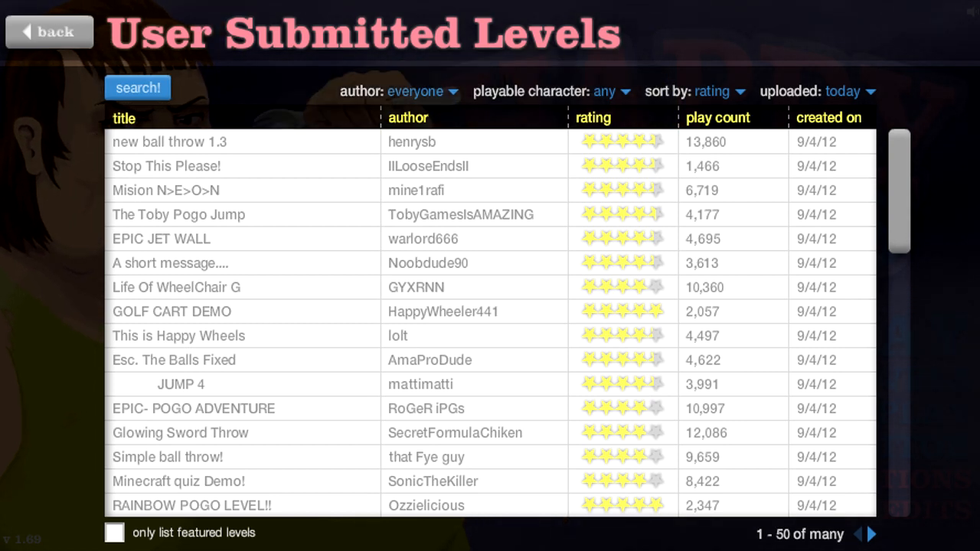
{"action": "mouse_move", "coordinate": [178, 214]}
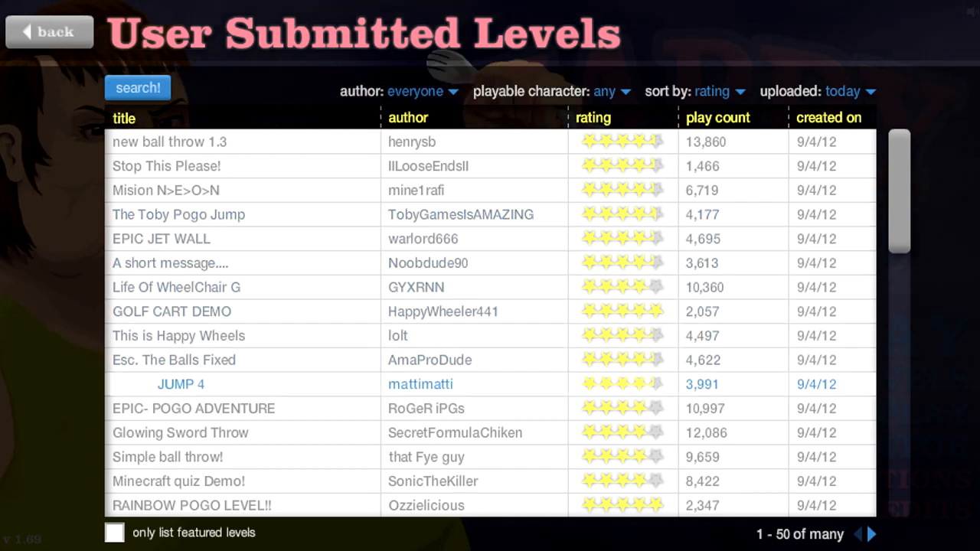
Launch JUMP 4 by mattimatti and play it through to the VICTORY screen.
{"action": "left_click", "coordinate": [181, 384]}
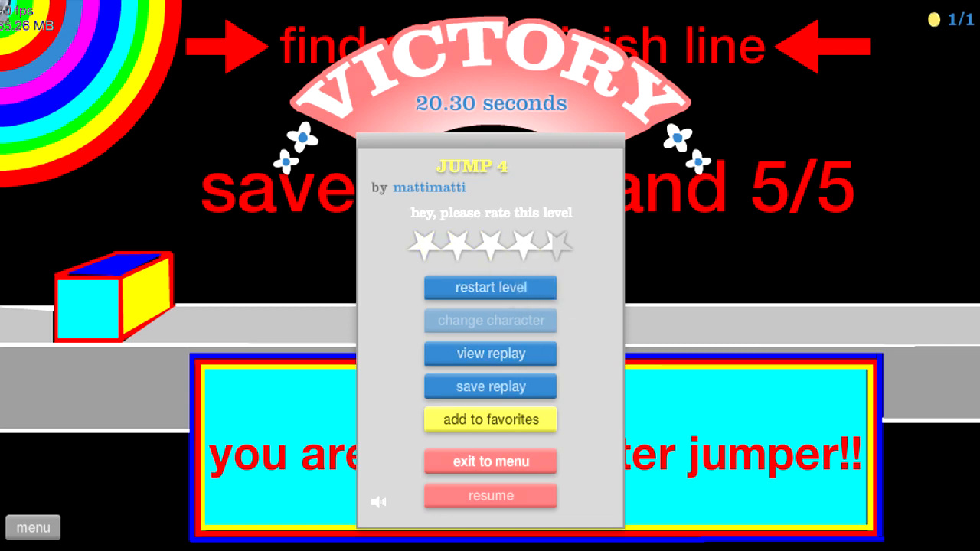
Exit the won JUMP 4 run and launch GOLF CART DEMO by HappyWheeler441.
{"action": "left_click", "coordinate": [490, 461]}
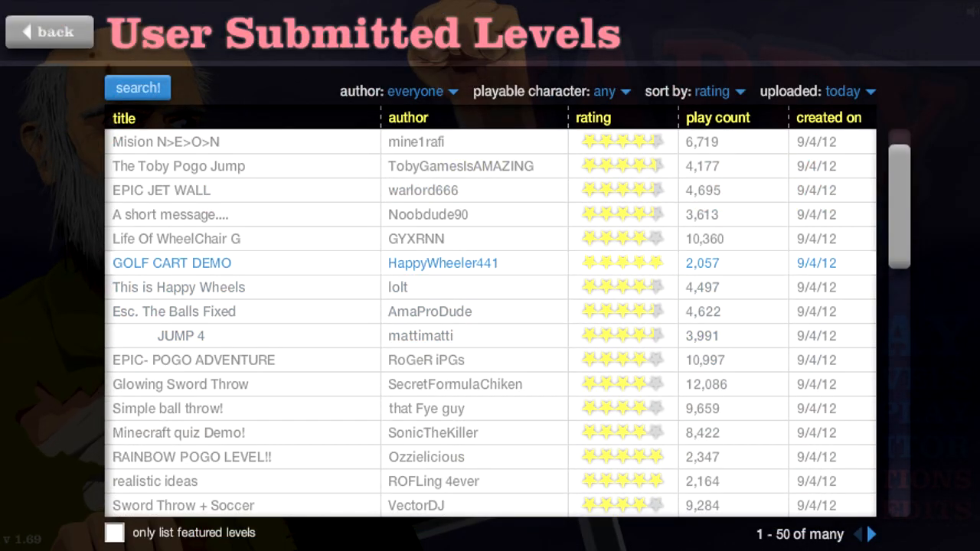
{"action": "left_click", "coordinate": [172, 263]}
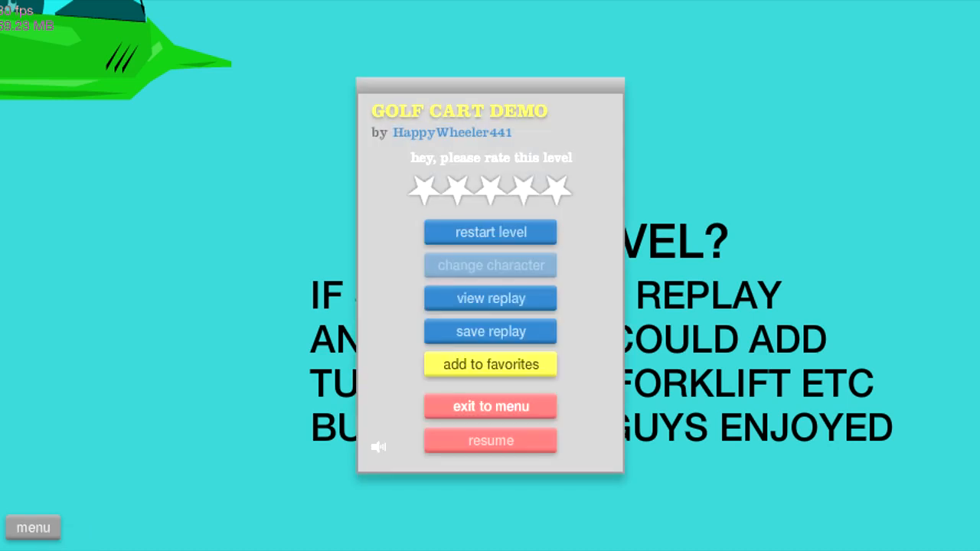
Exit GOLF CART DEMO to the rating-sorted list and scroll further down it.
{"action": "left_click", "coordinate": [490, 407]}
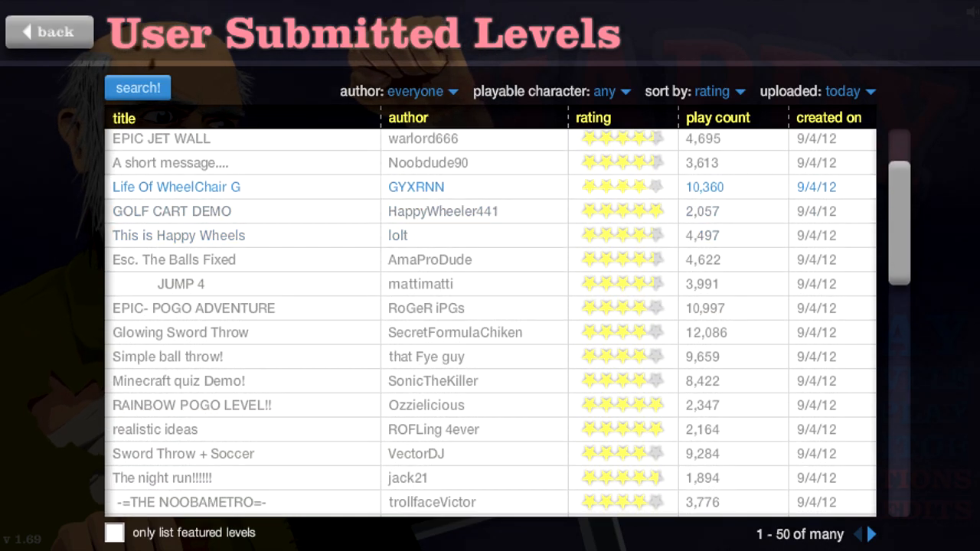
{"action": "scroll", "scroll_direction": "down", "scroll_amount": 3}
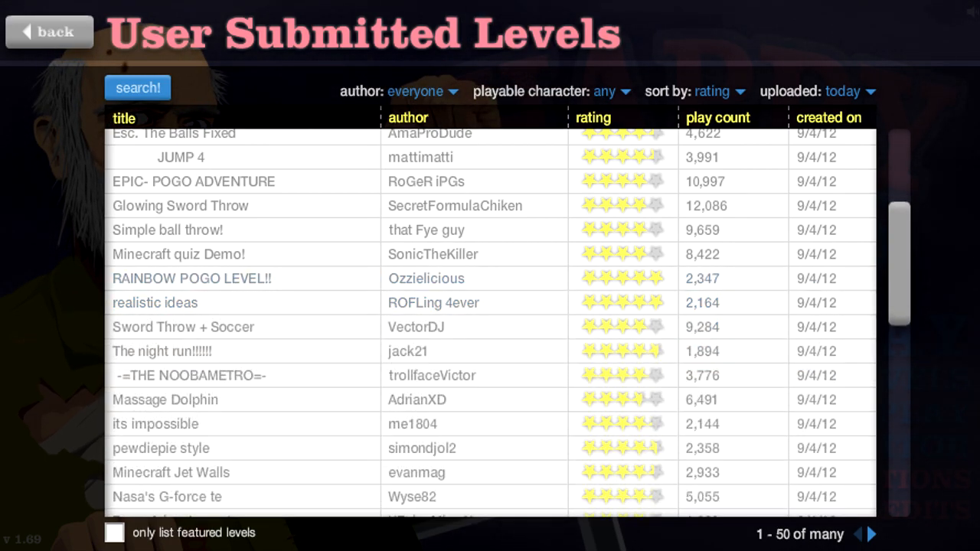
{"action": "scroll", "scroll_direction": "down", "scroll_amount": 3}
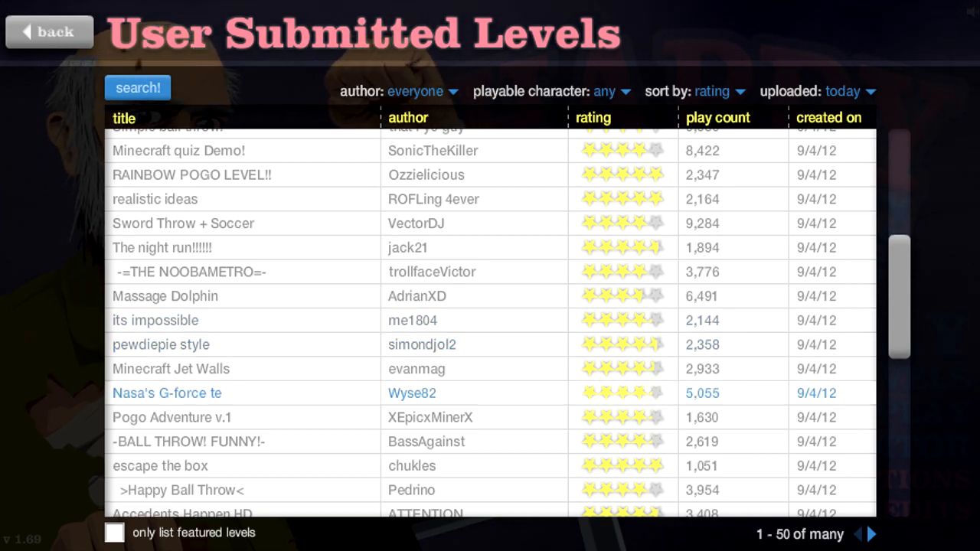
{"action": "scroll", "scroll_direction": "down", "scroll_amount": 3}
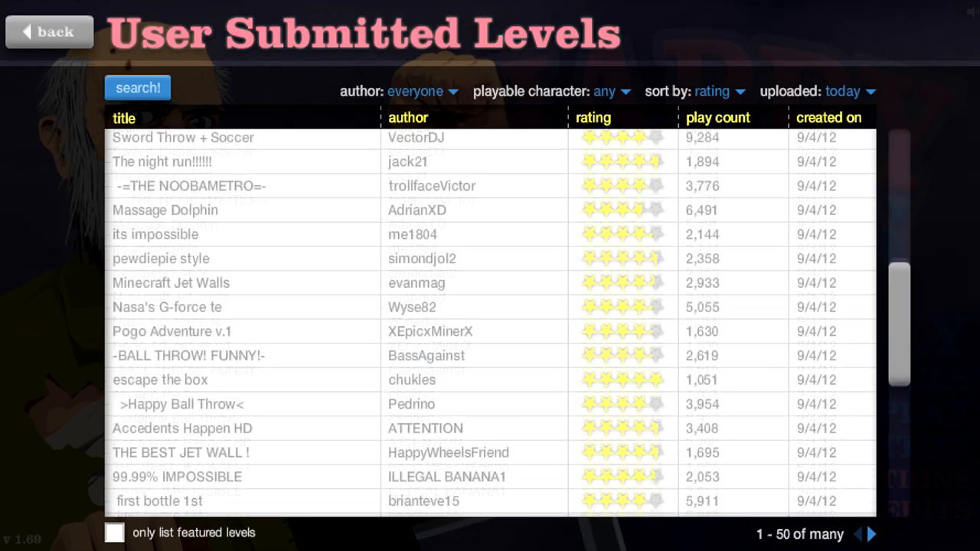
{"action": "scroll", "scroll_direction": "down", "scroll_amount": 3}
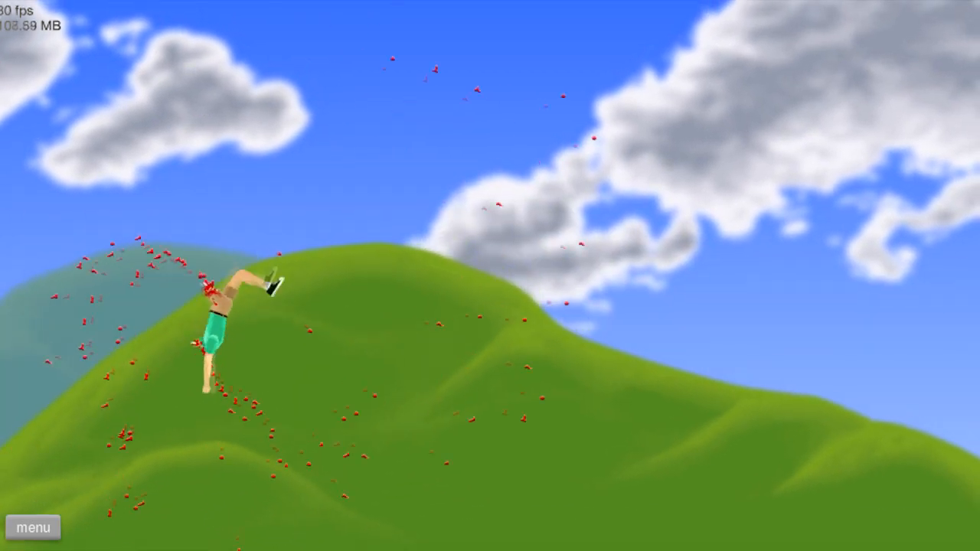
{"action": "left_click", "coordinate": [33, 527]}
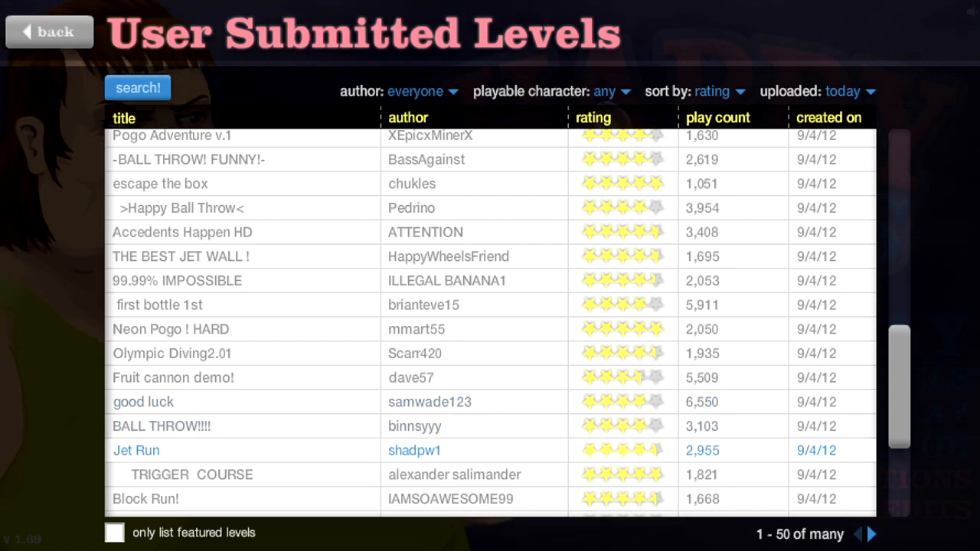
Launch TRIGGER COURSE, preview the pogo stick and last top-row characters, and start with the latter.
{"action": "left_click", "coordinate": [191, 475]}
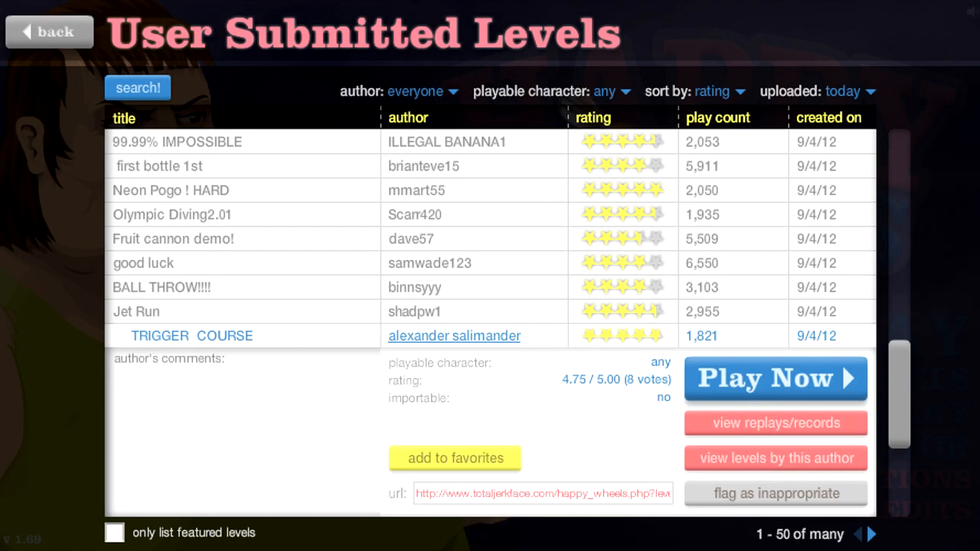
{"action": "left_click", "coordinate": [775, 378]}
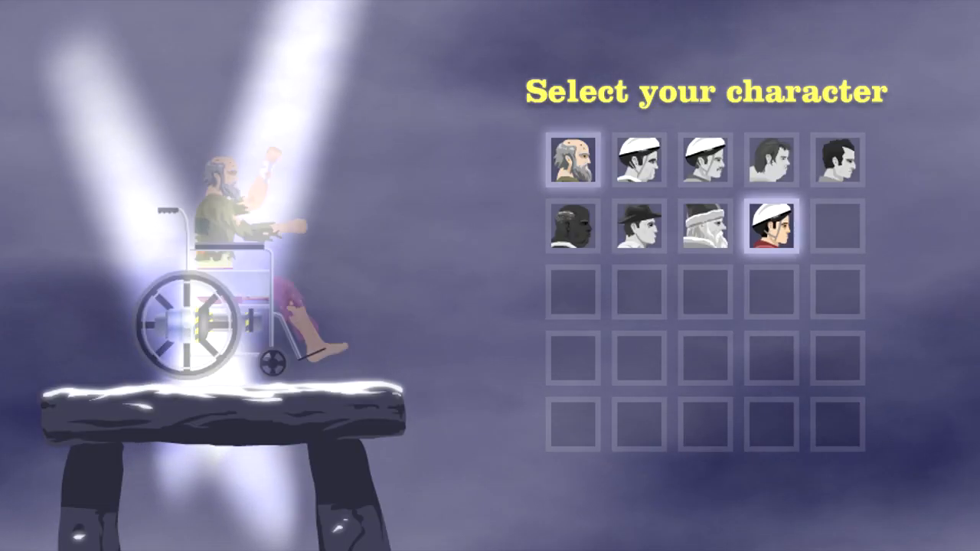
{"action": "left_click", "coordinate": [772, 226]}
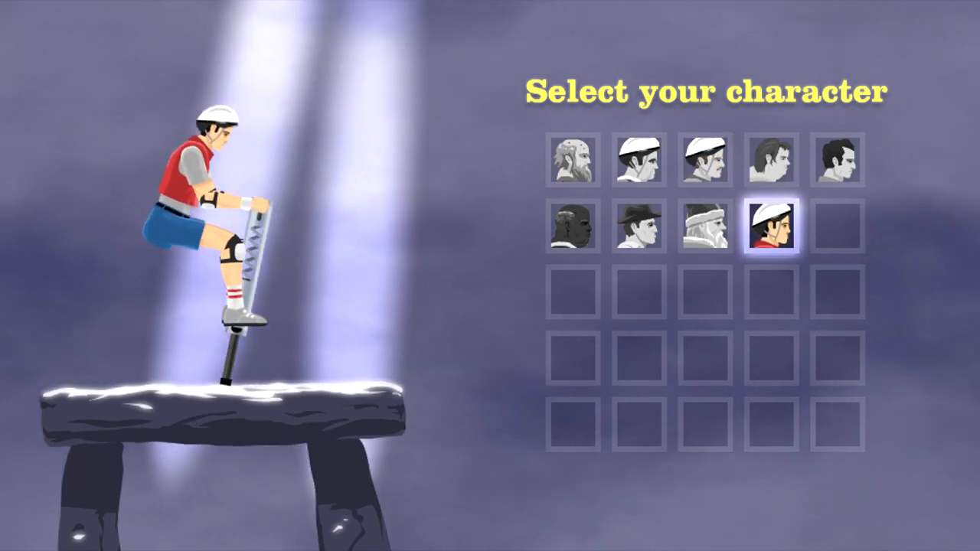
{"action": "left_click", "coordinate": [837, 158]}
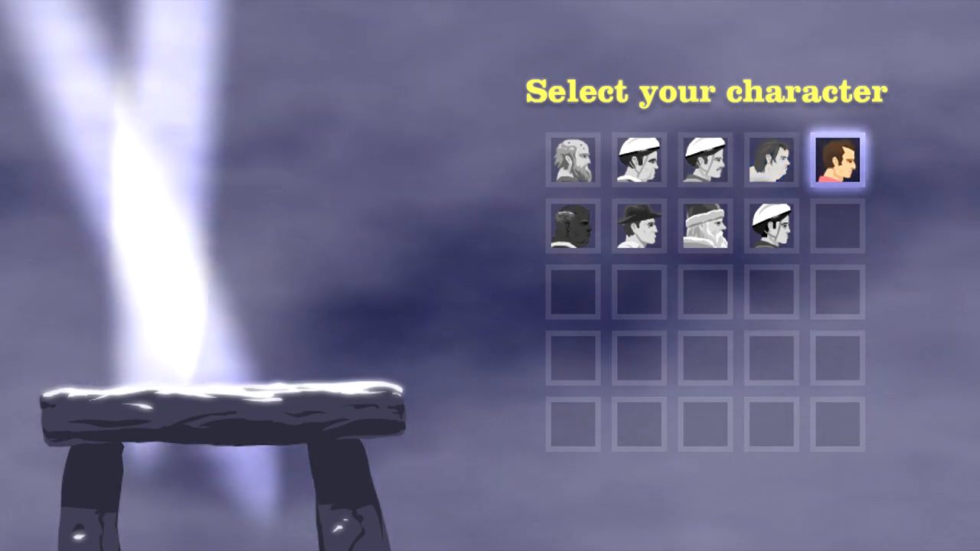
{"action": "left_click", "coordinate": [837, 160]}
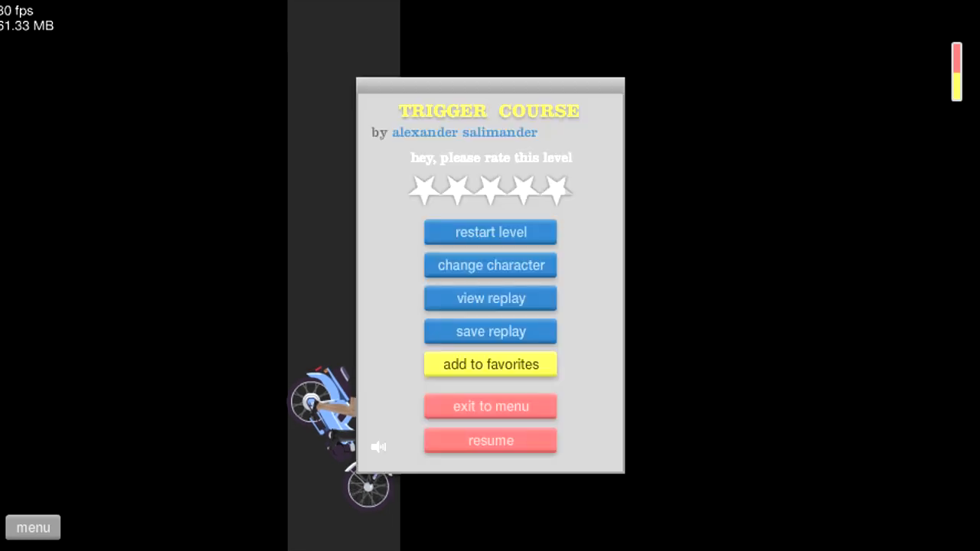
Resume and win TRIGGER COURSE in 18.93 seconds, then exit to the level list.
{"action": "left_click", "coordinate": [490, 265]}
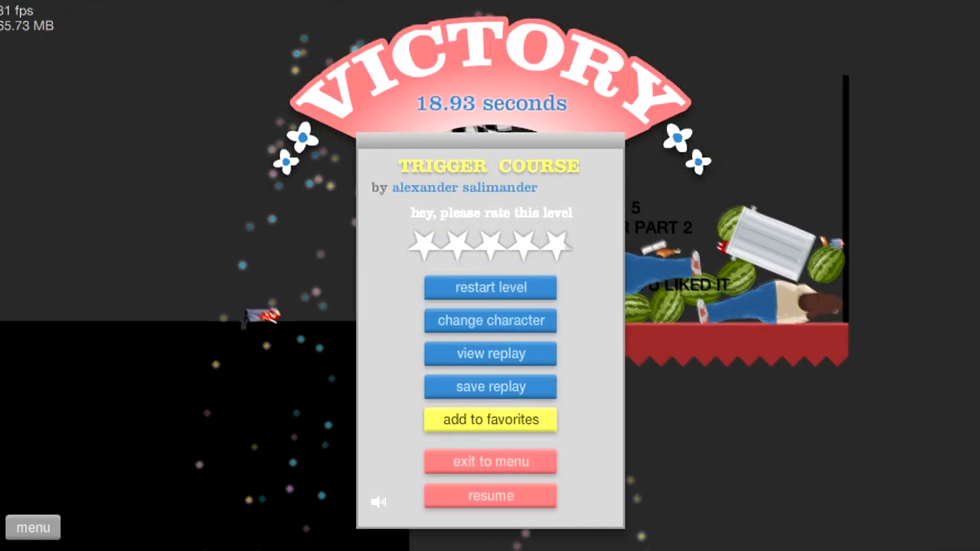
{"action": "left_click", "coordinate": [490, 461]}
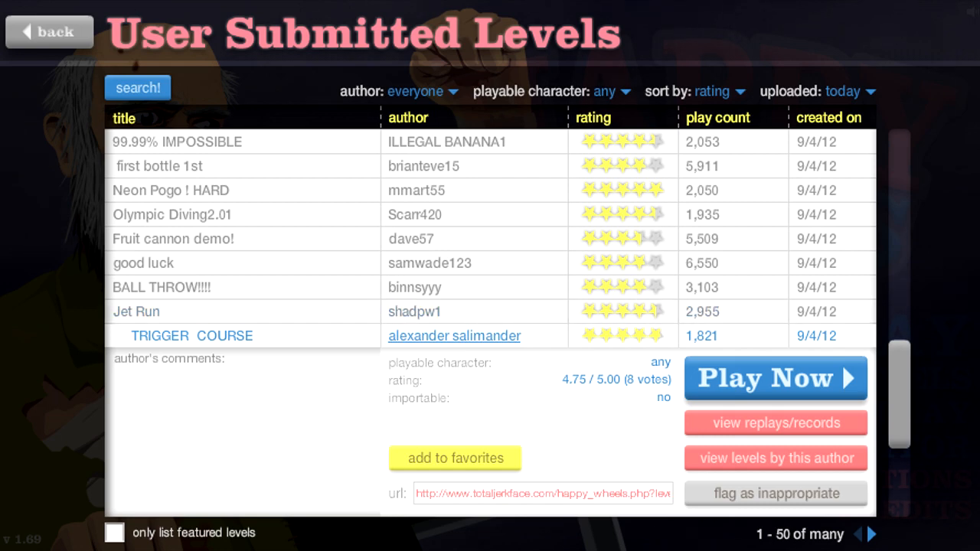
Find Obsticale MAYHAEM by crustydude55 further down the list and launch it.
{"action": "scroll", "scroll_direction": "down", "scroll_amount": 3}
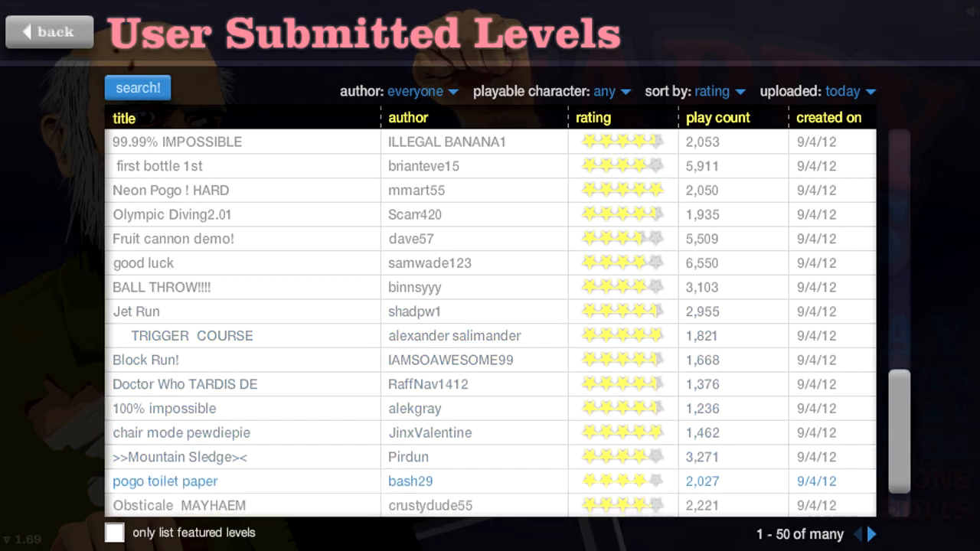
{"action": "left_click", "coordinate": [179, 505]}
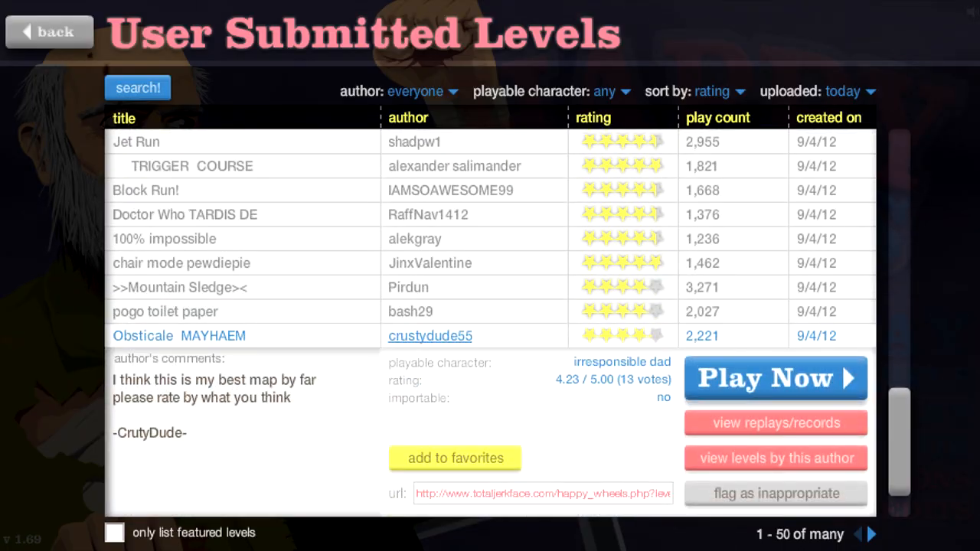
{"action": "left_click", "coordinate": [775, 378]}
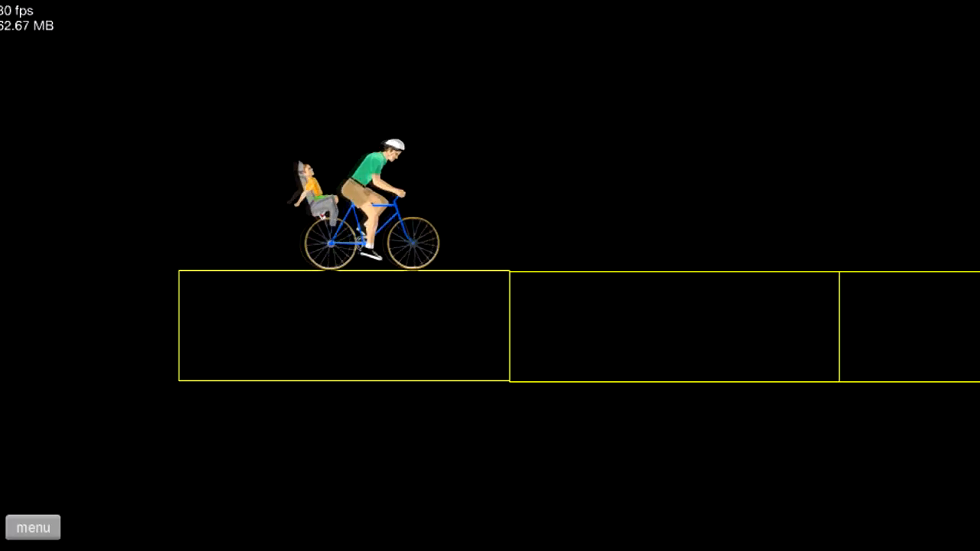